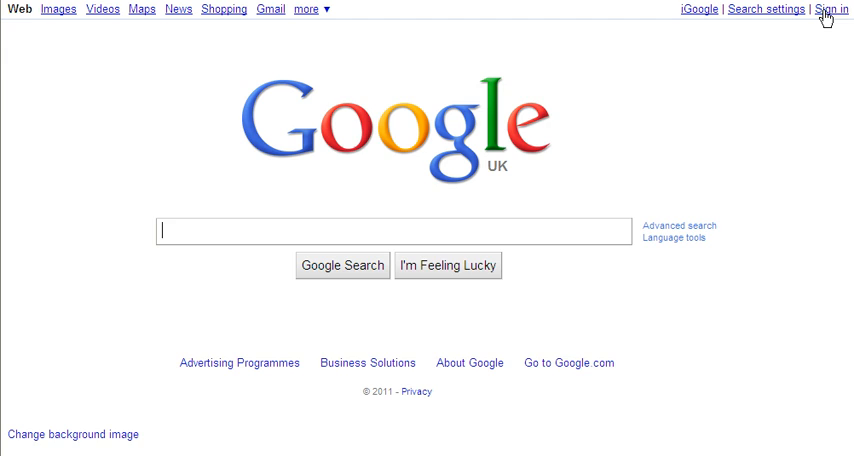
# Sign in to the Google account from the Google home page
pyautogui.click(832, 8)
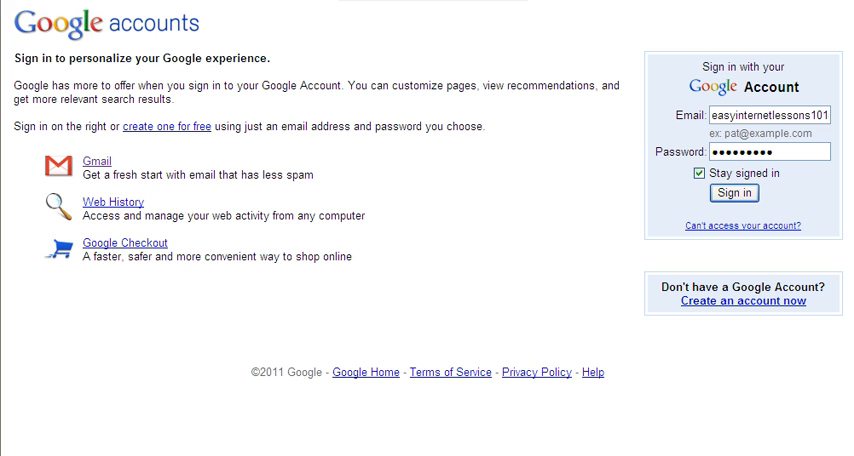
pyautogui.moveTo(552, 128)
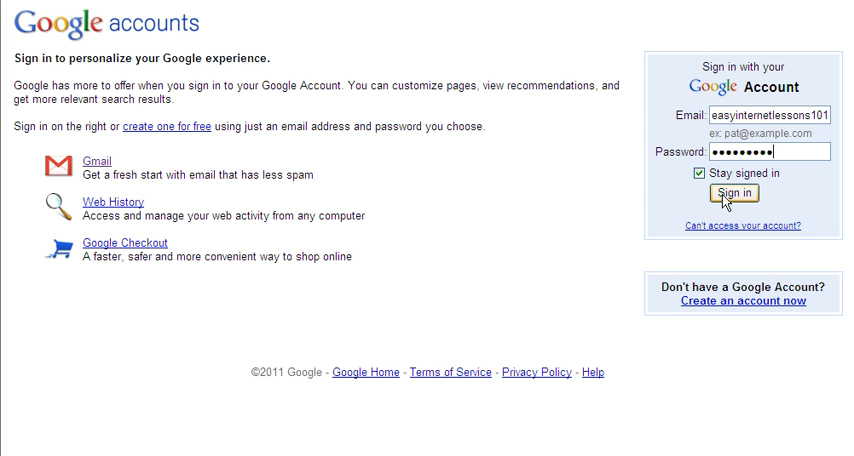
pyautogui.click(732, 192)
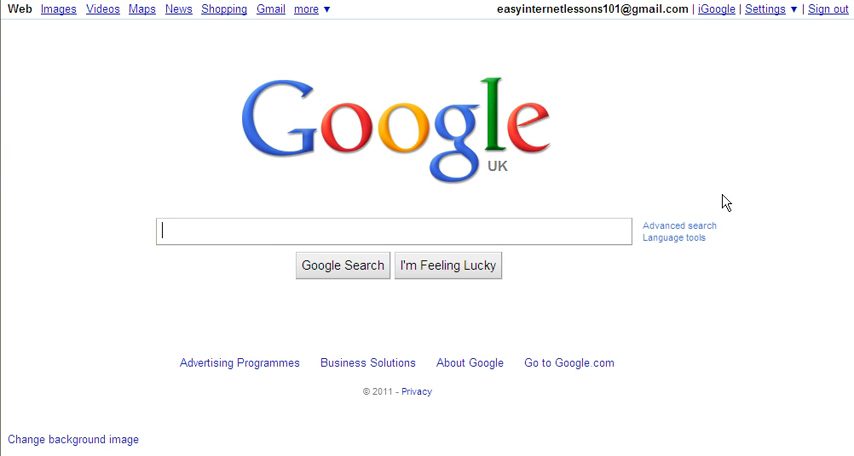
pyautogui.moveTo(280, 8)
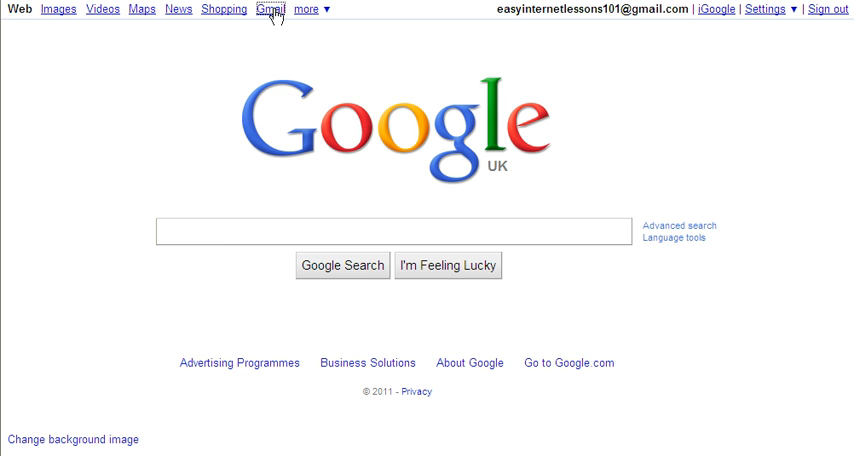
# Go to the Gmail inbox from the Google top bar
pyautogui.click(284, 10)
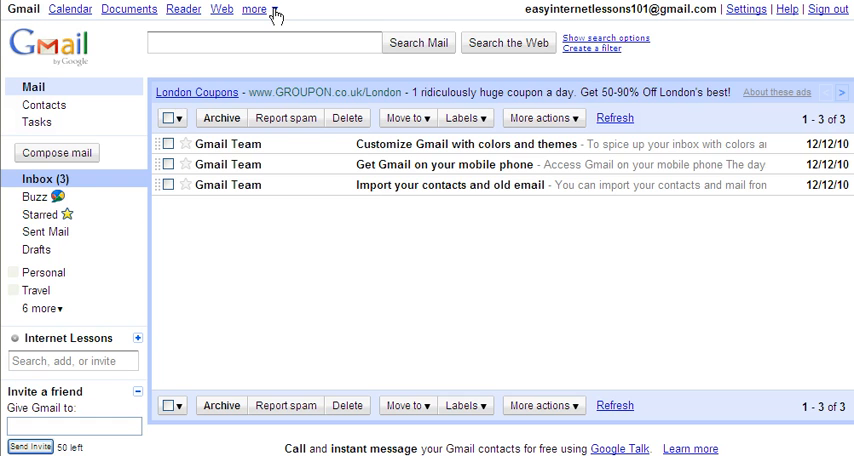
pyautogui.moveTo(88, 188)
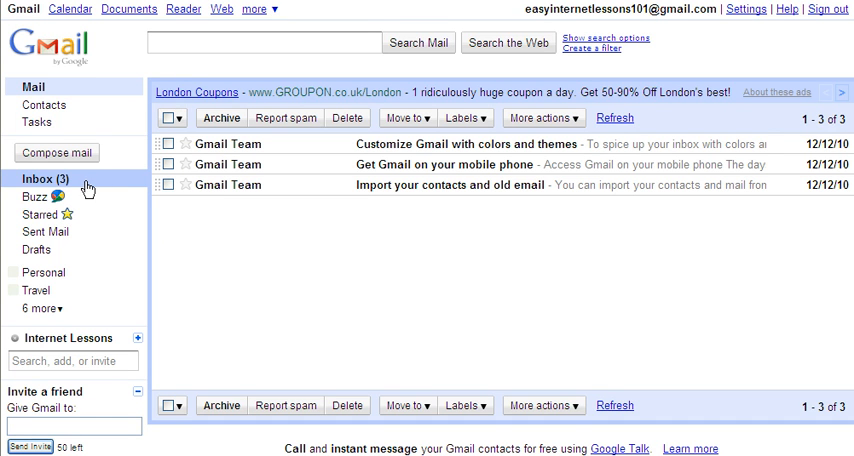
pyautogui.moveTo(76, 188)
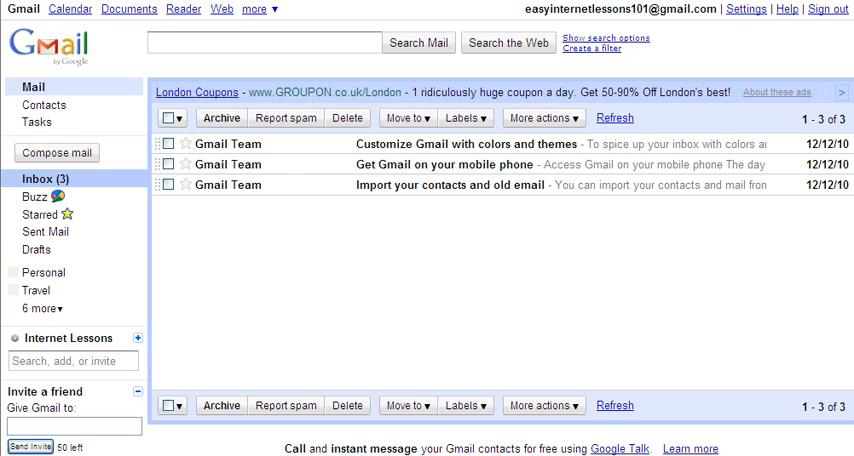
pyautogui.moveTo(46, 68)
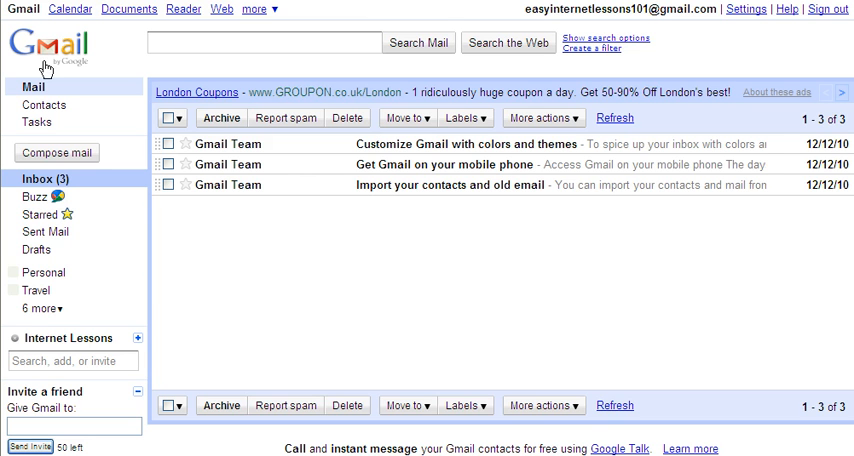
pyautogui.moveTo(58, 158)
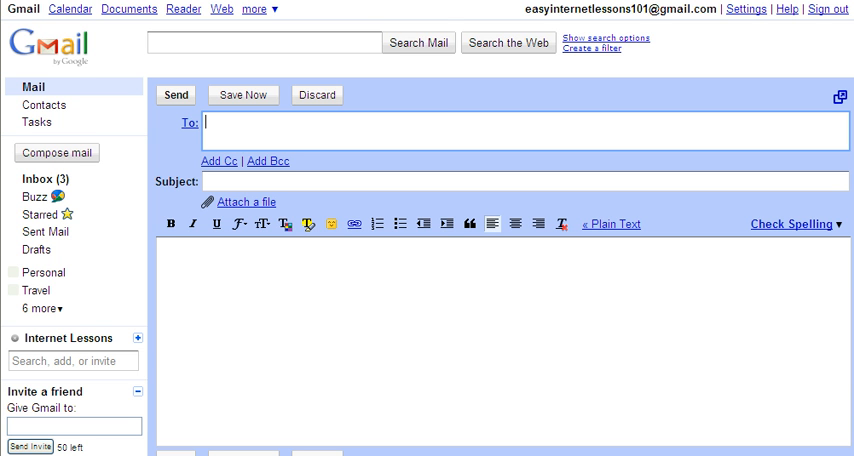
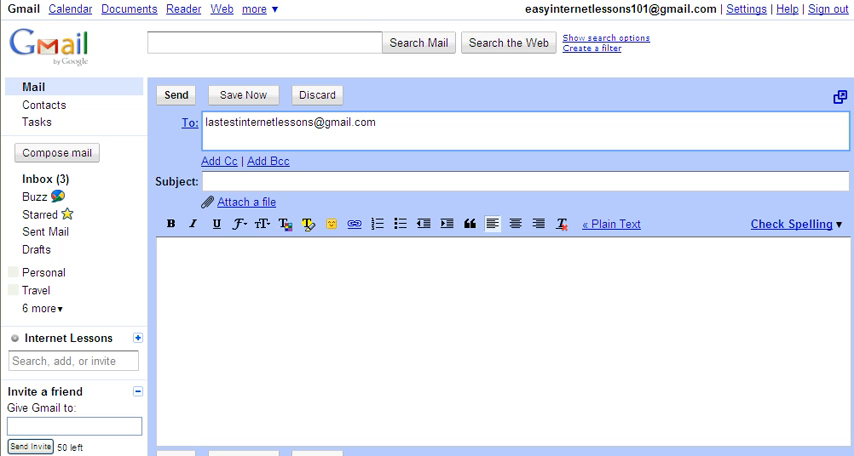
pyautogui.moveTo(132, 70)
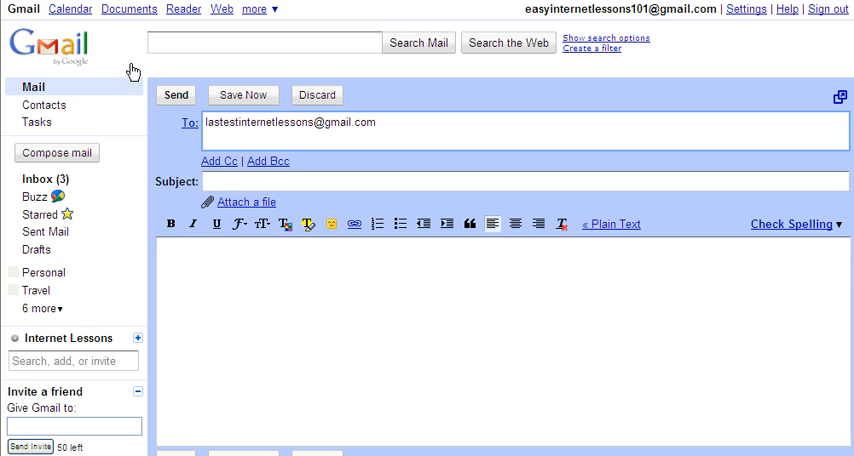
pyautogui.click(520, 180)
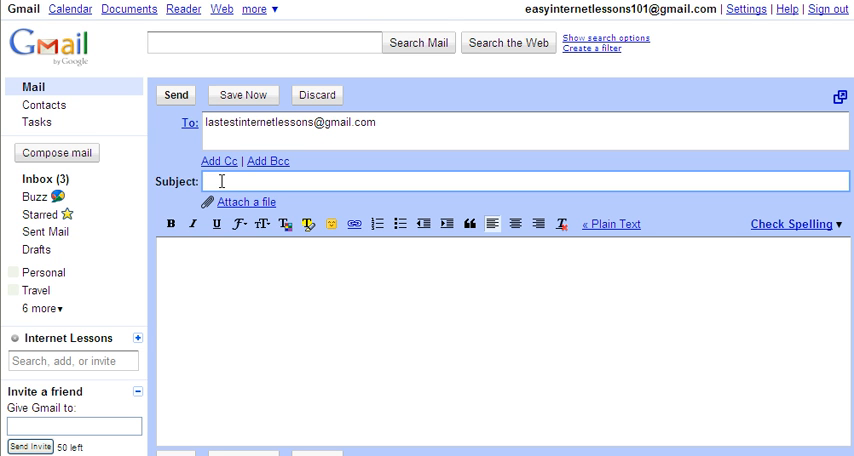
pyautogui.write('My')
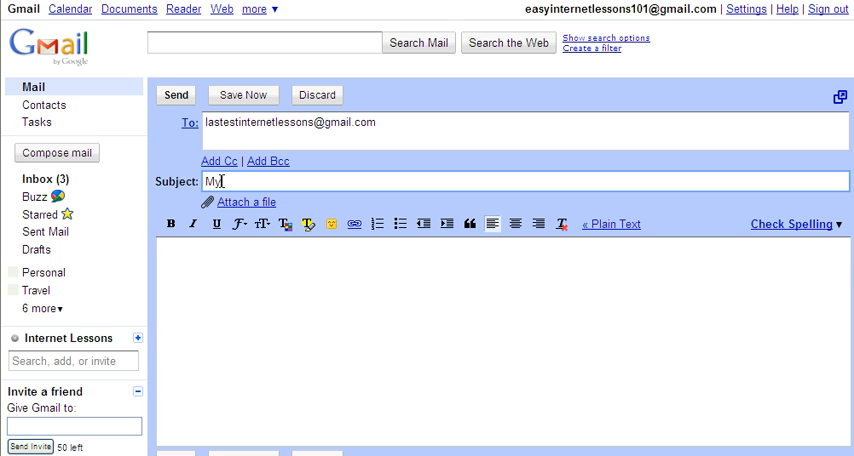
pyautogui.write('first em')
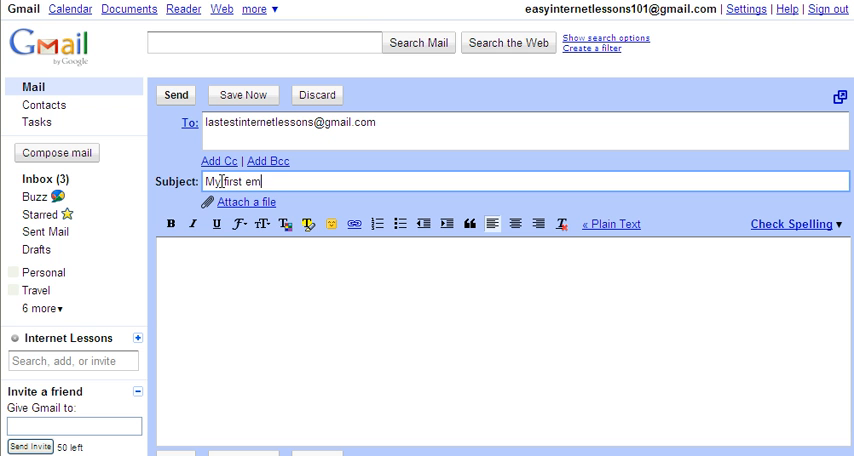
pyautogui.write('ail')
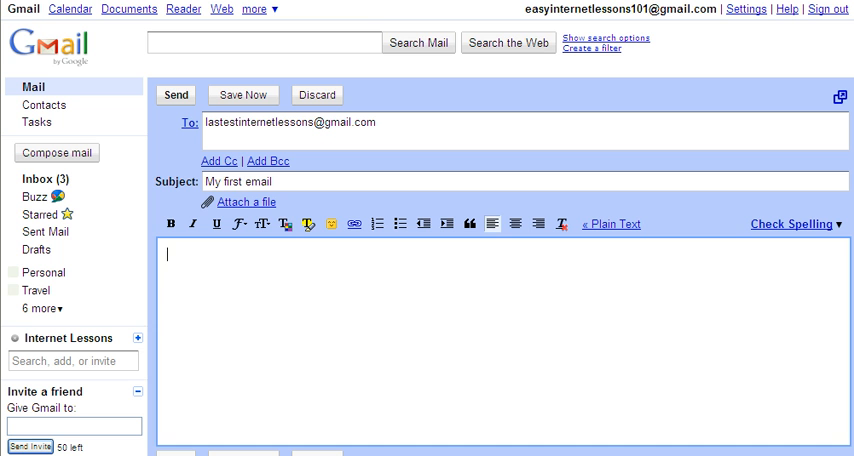
# Write the body 'This is a test message' and send the email
pyautogui.write('This is a test message')
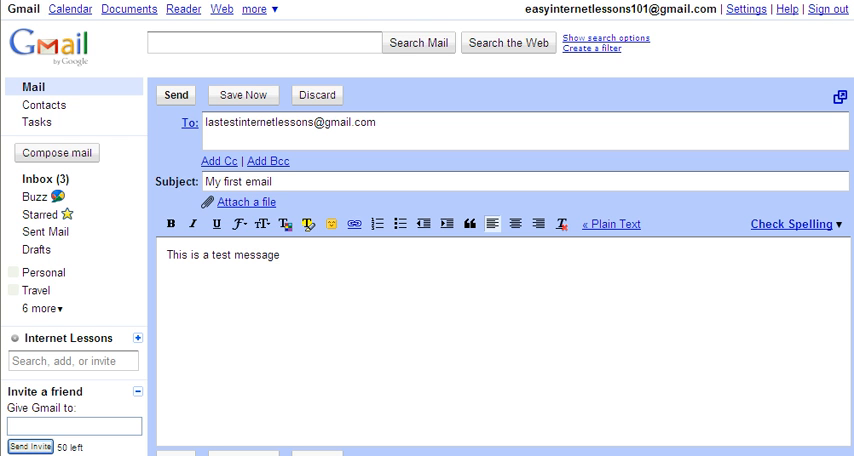
pyautogui.scroll(-3)
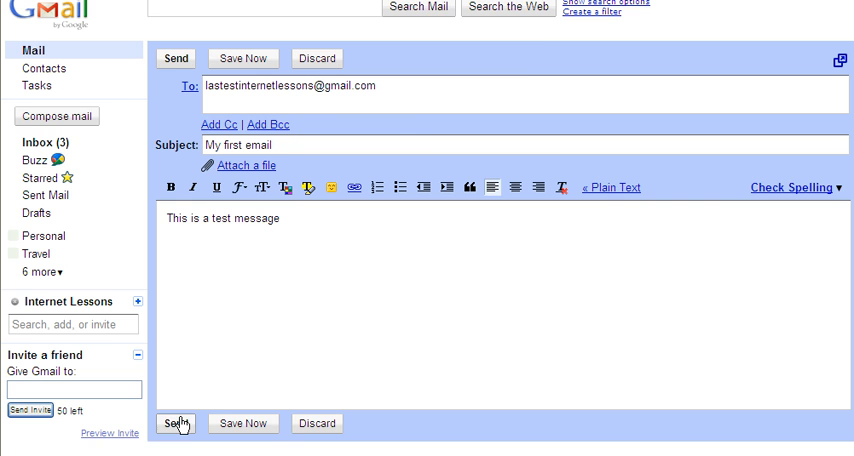
pyautogui.click(176, 422)
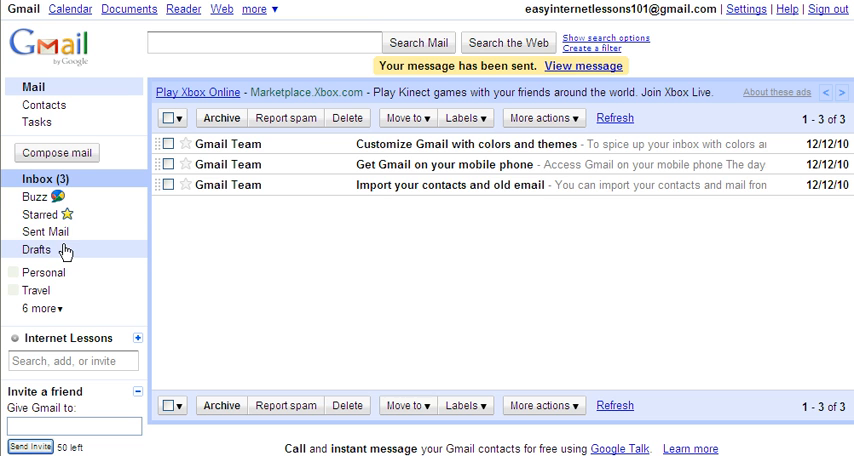
# Check the Drafts folder, then return to the inbox to see the new Hello reply
pyautogui.click(44, 230)
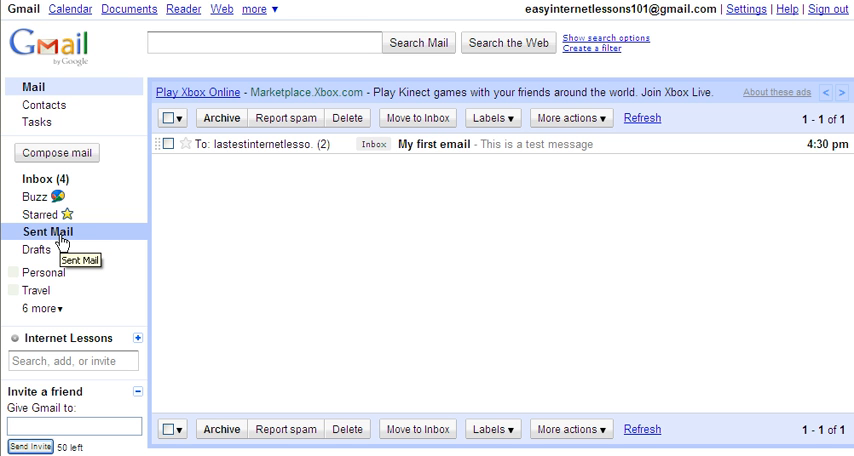
pyautogui.click(30, 178)
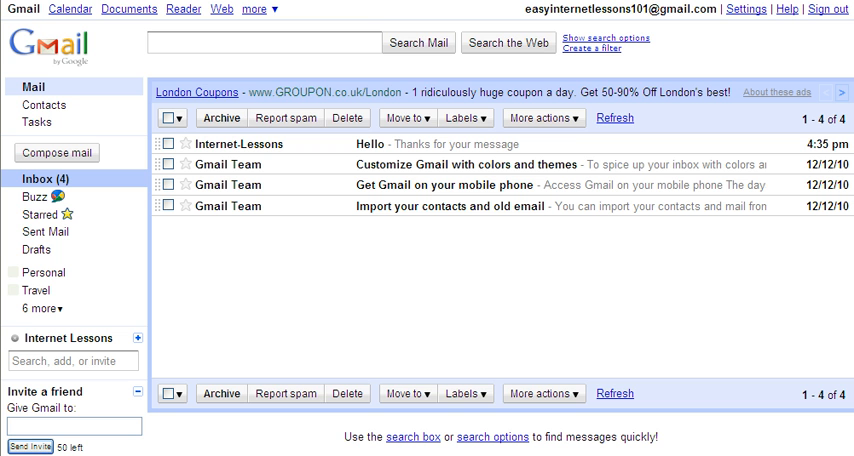
pyautogui.moveTo(52, 18)
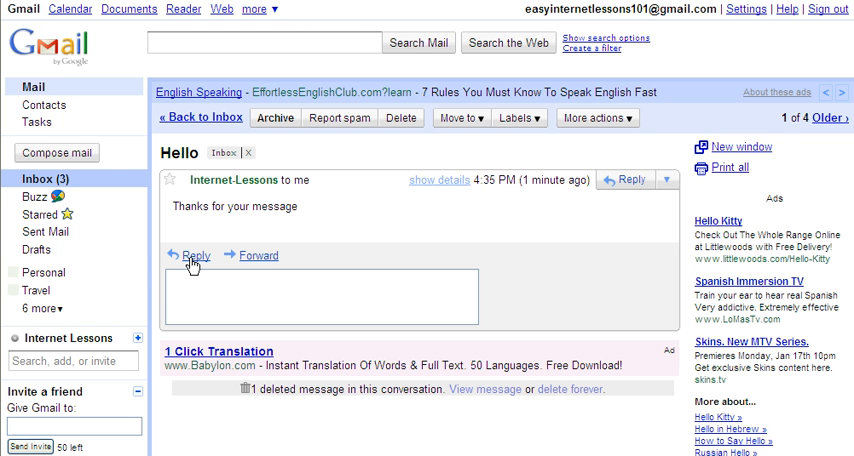
# Reply to the Hello message with 'You're welcome' and send it
pyautogui.click(196, 256)
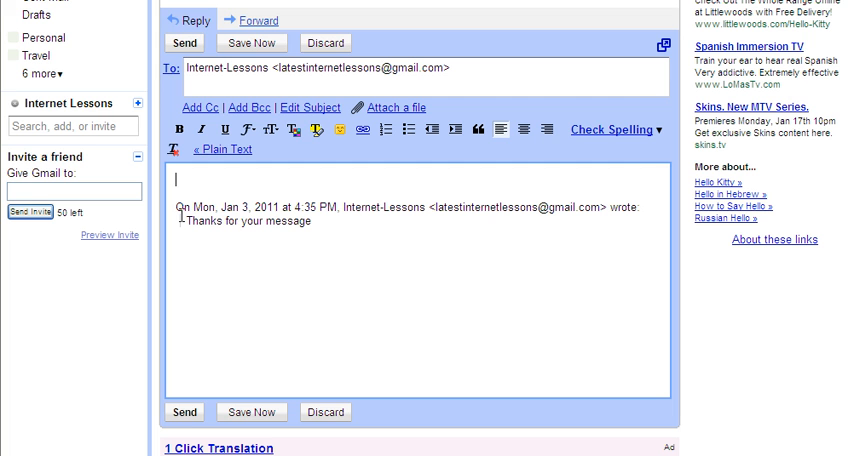
pyautogui.moveTo(320, 224)
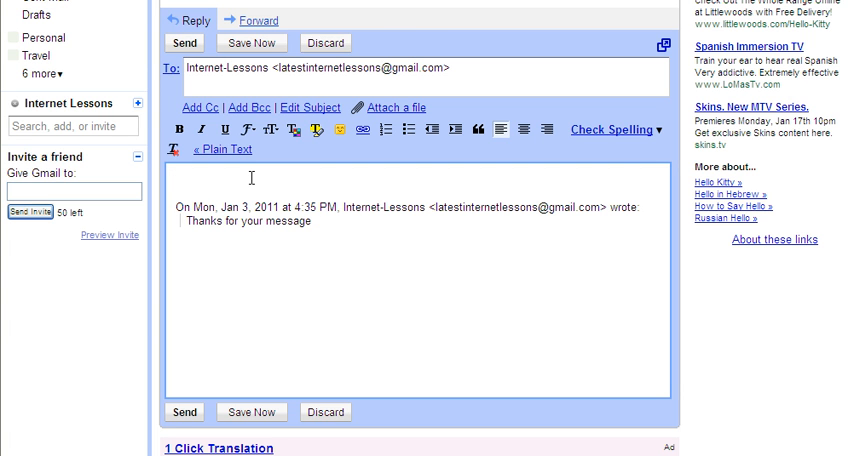
pyautogui.write('Yo')
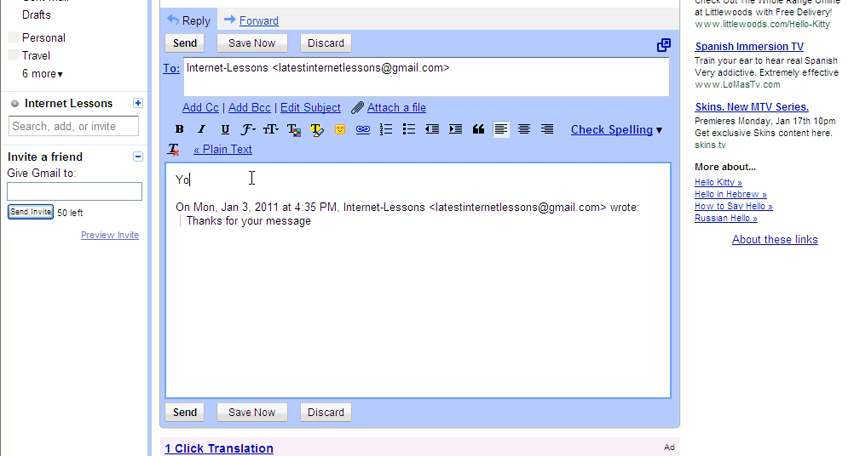
pyautogui.write('u')
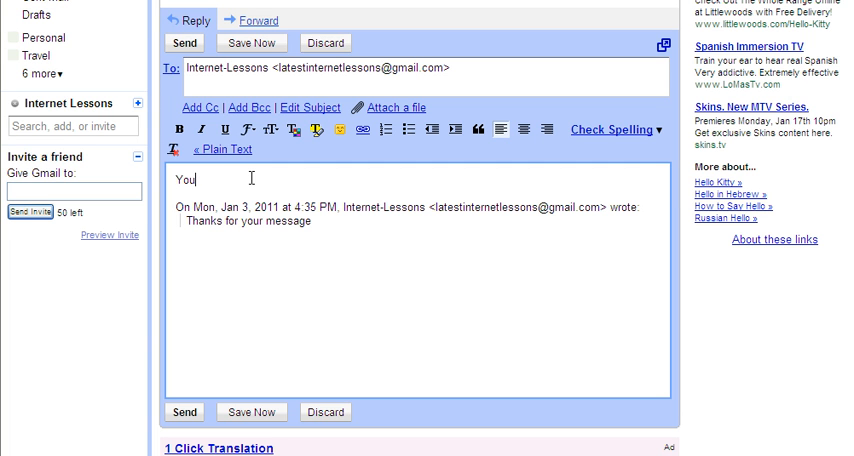
pyautogui.write("'re wel")
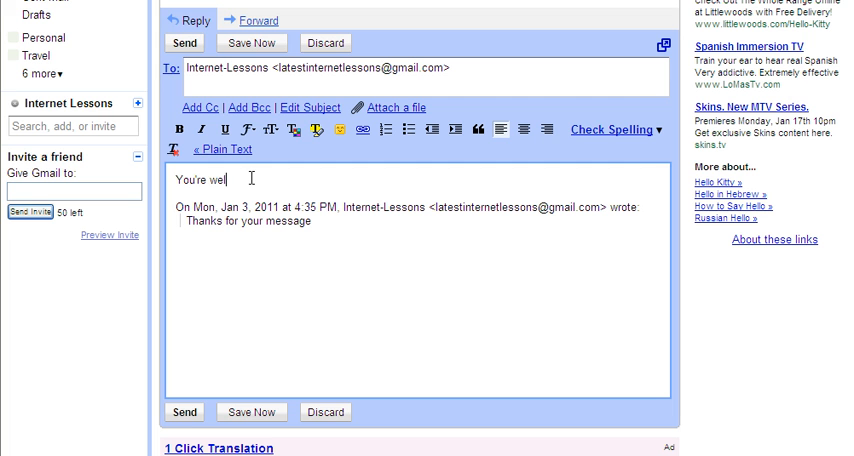
pyautogui.write('come')
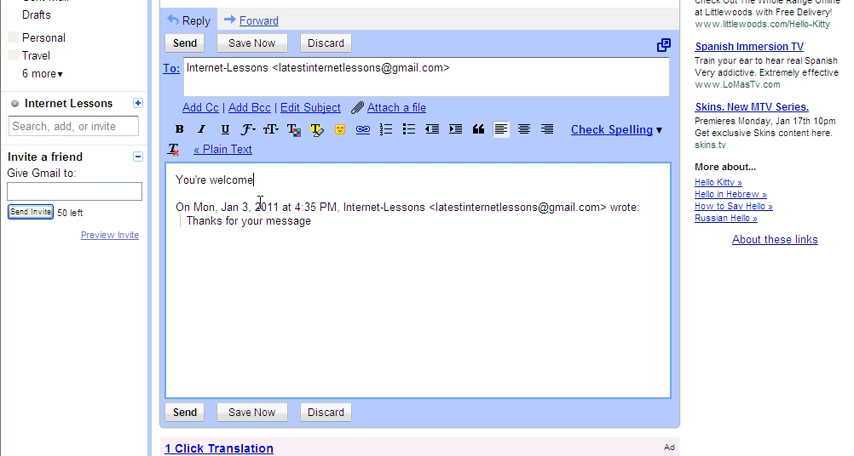
pyautogui.moveTo(248, 336)
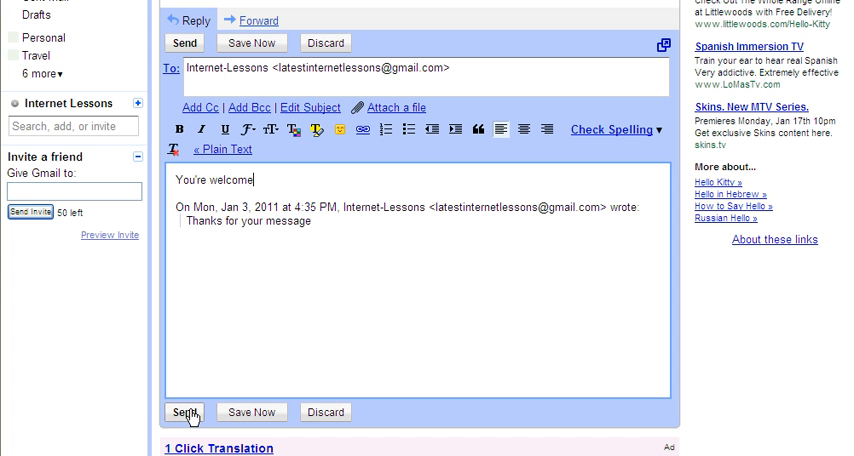
pyautogui.click(184, 412)
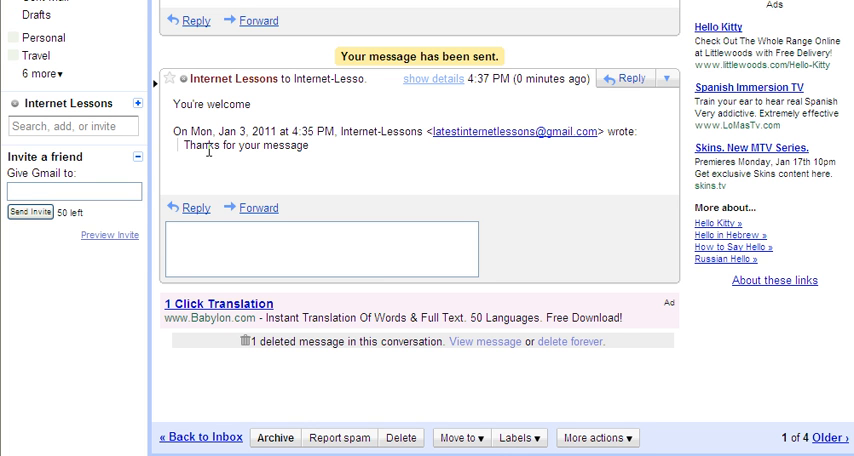
pyautogui.moveTo(248, 212)
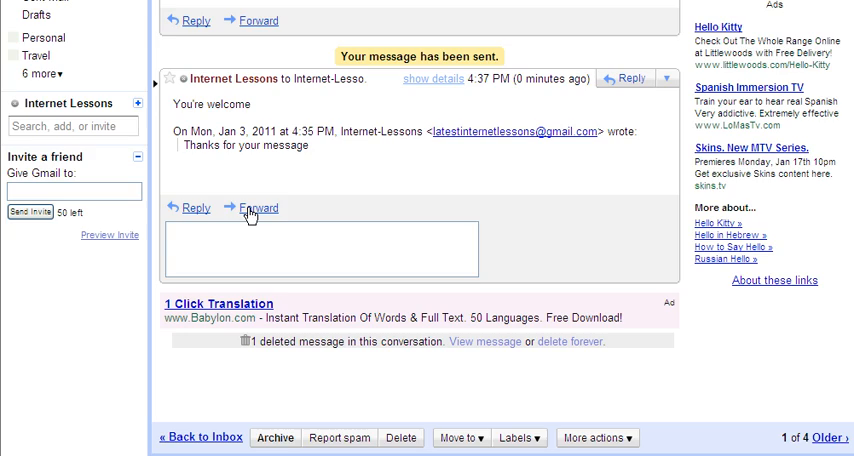
pyautogui.click(256, 208)
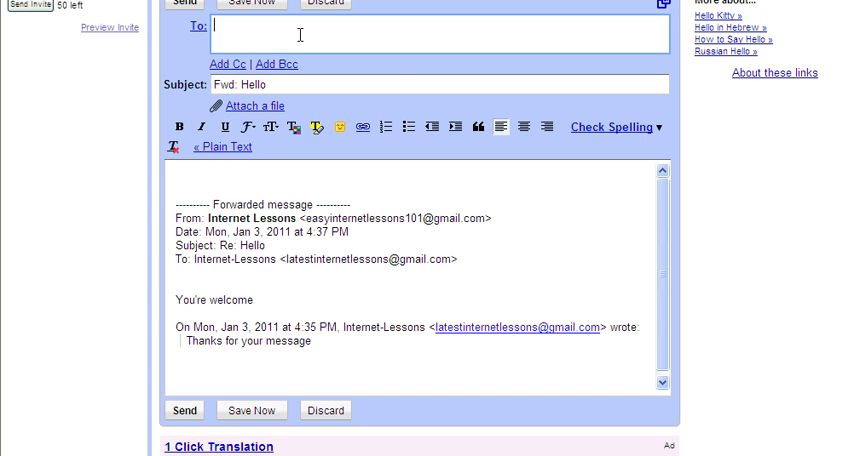
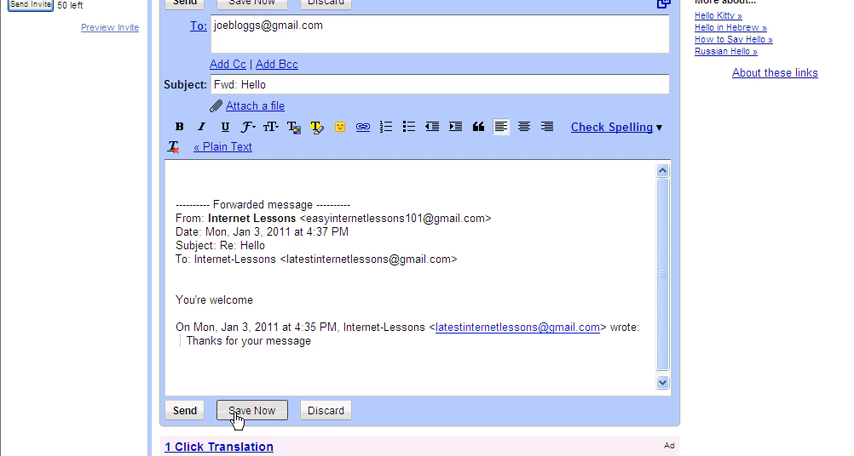
pyautogui.click(252, 410)
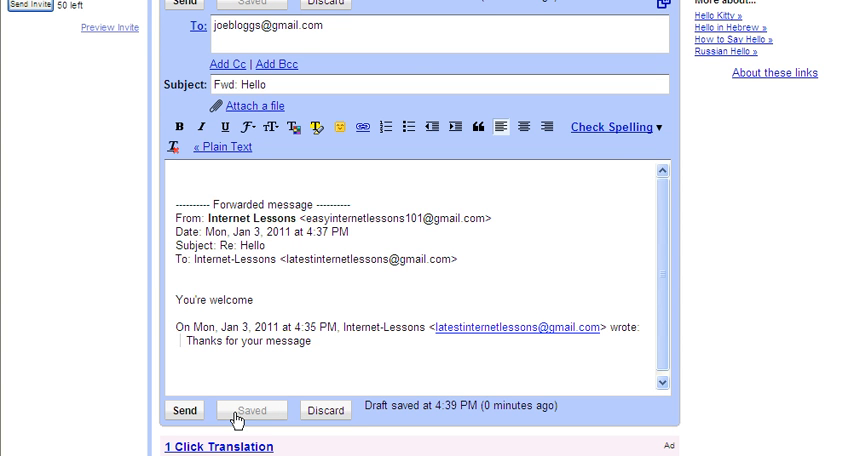